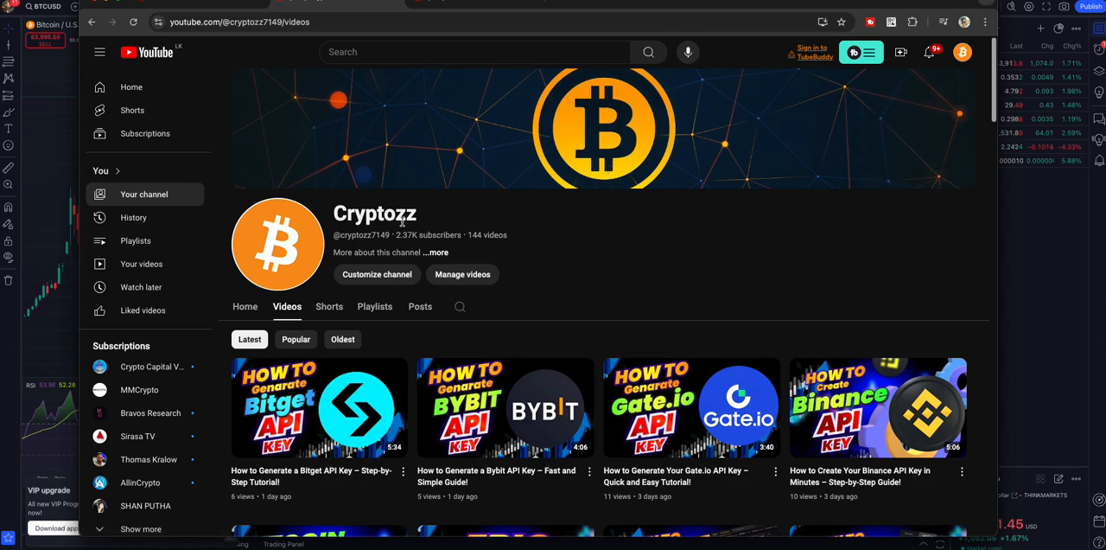
# - Search the help center for 'rsi' to list Relative Strength Index, Connors RSI and Stochastic RSI
pyautogui.scroll(-3)
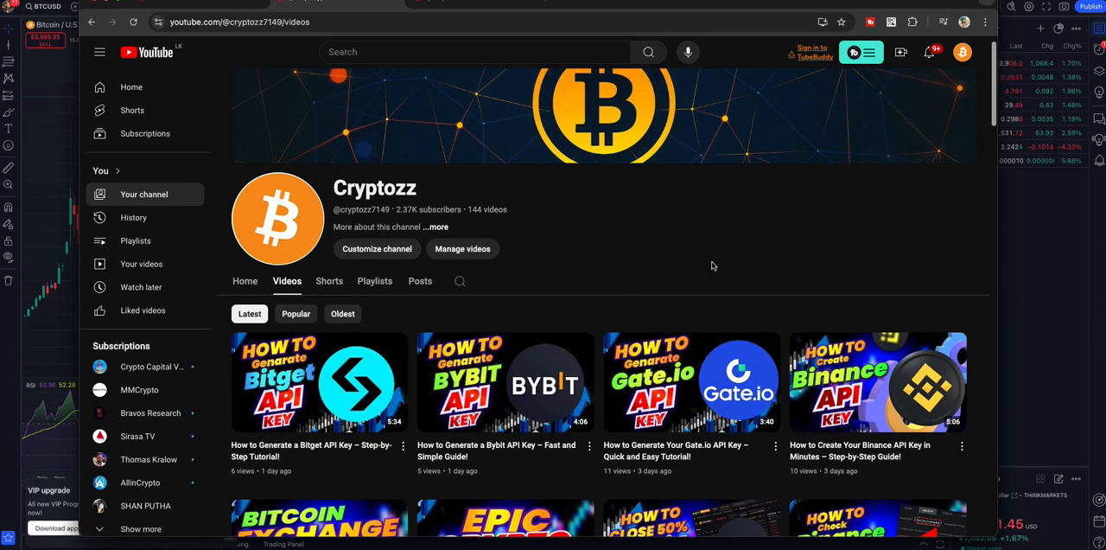
pyautogui.scroll(-3)
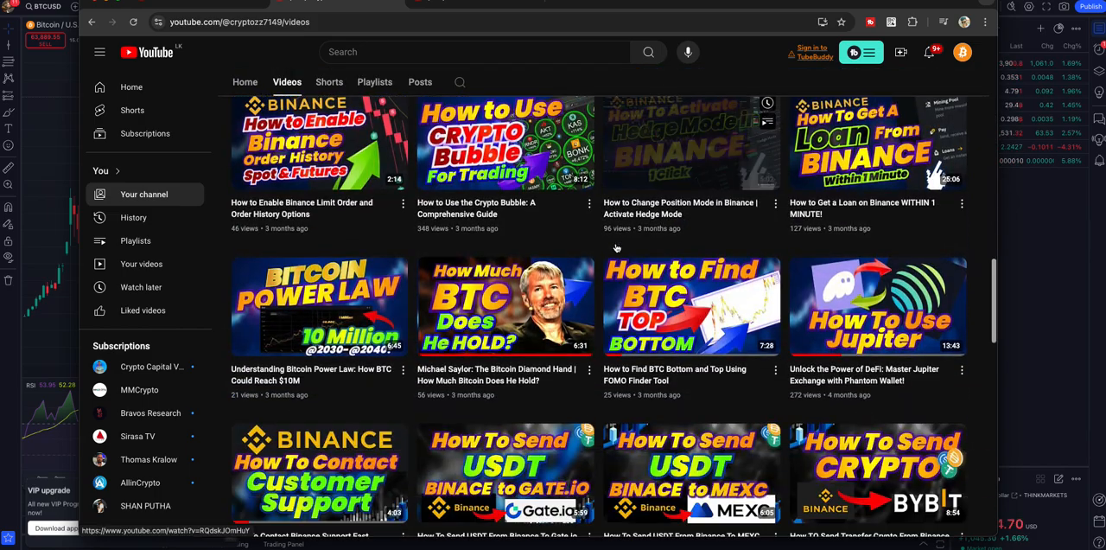
pyautogui.scroll(-3)
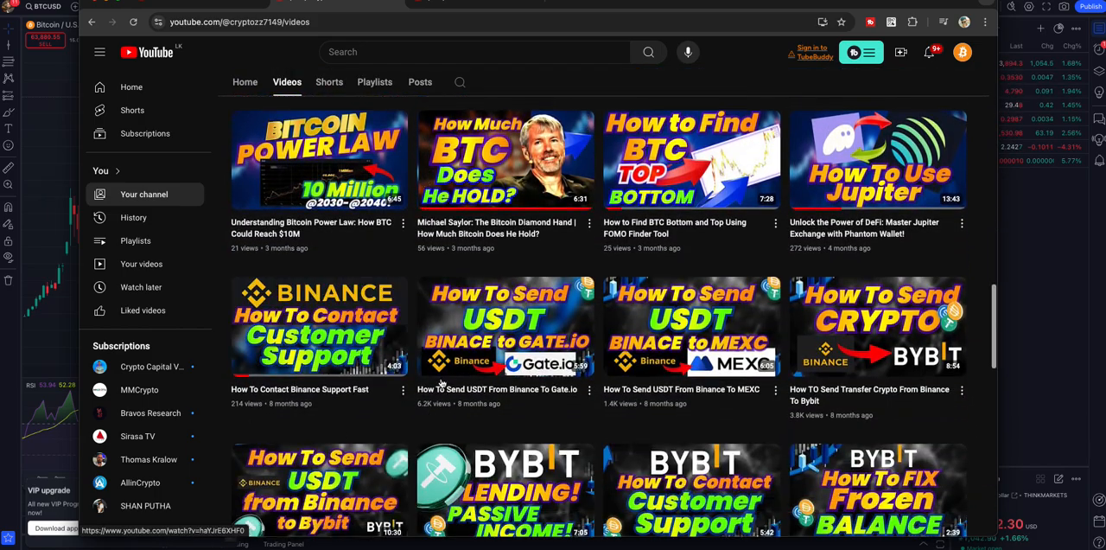
pyautogui.scroll(-3)
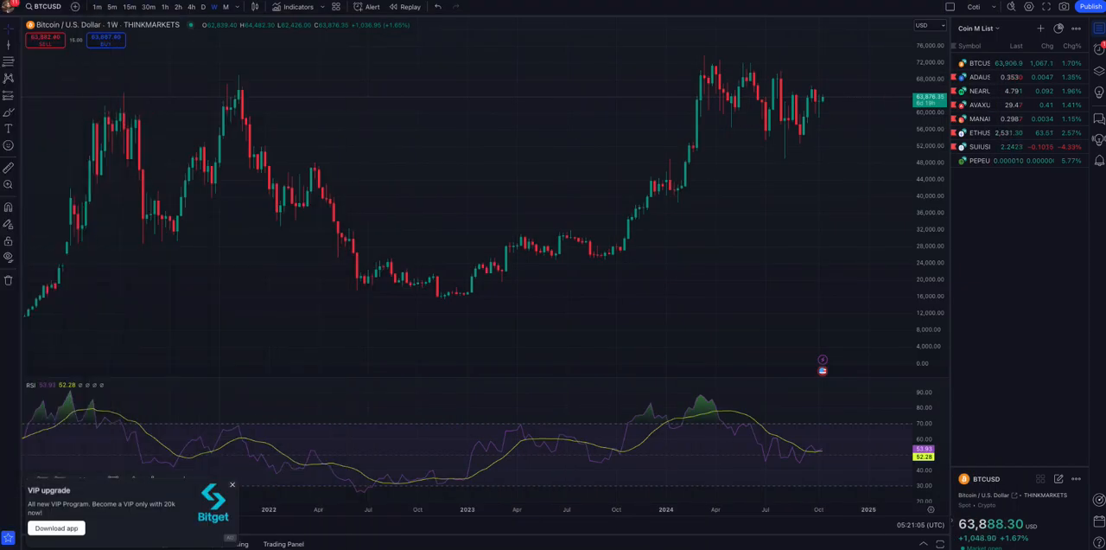
pyautogui.moveTo(444, 191)
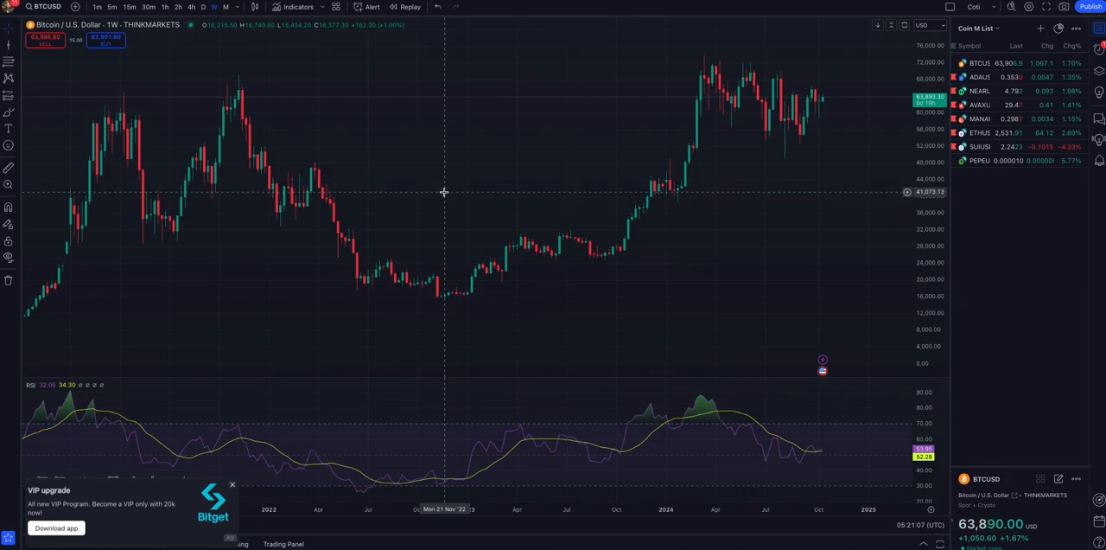
pyautogui.moveTo(111, 91)
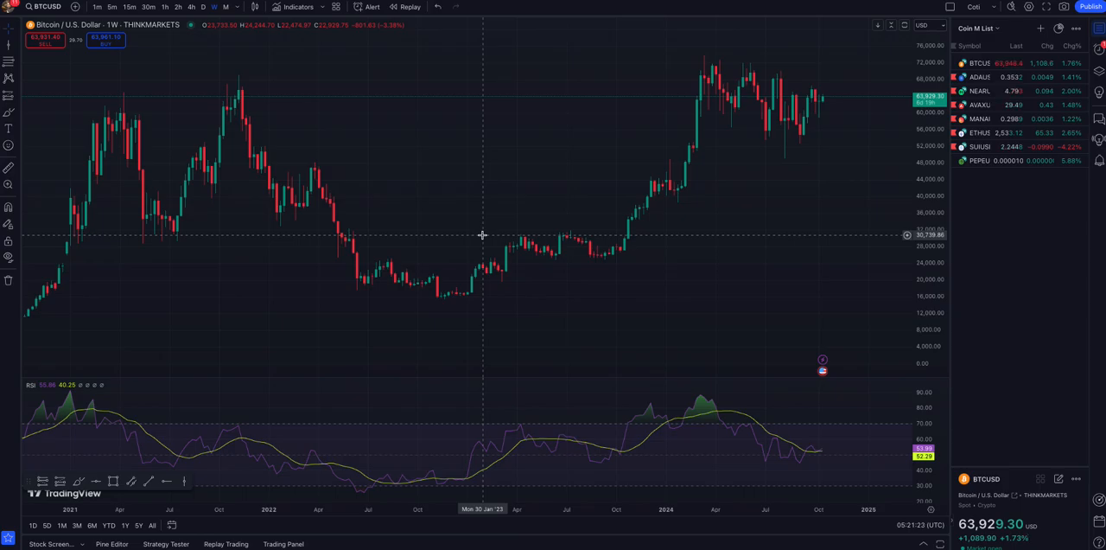
pyautogui.moveTo(526, 226)
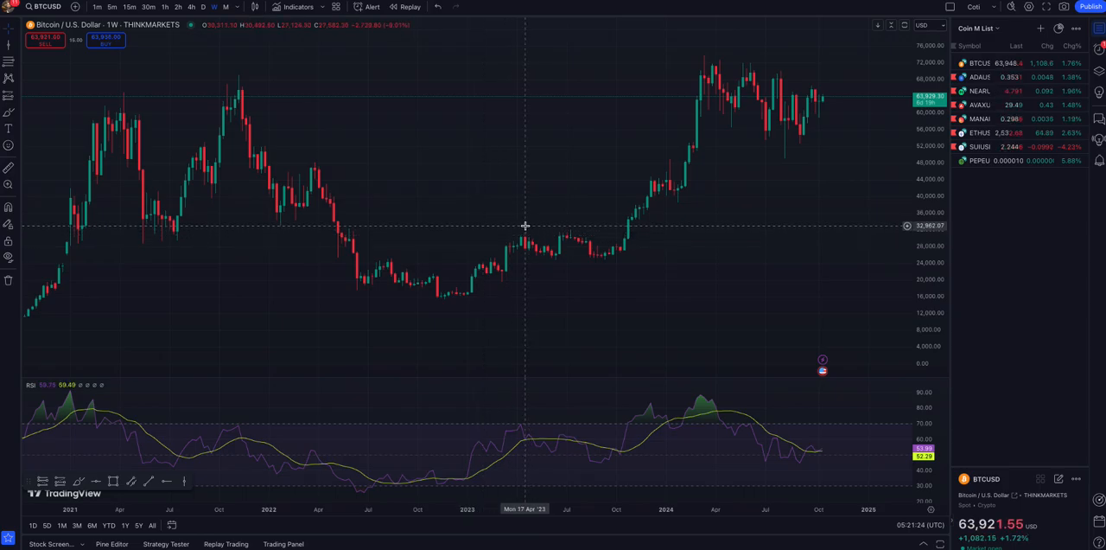
pyautogui.moveTo(751, 93)
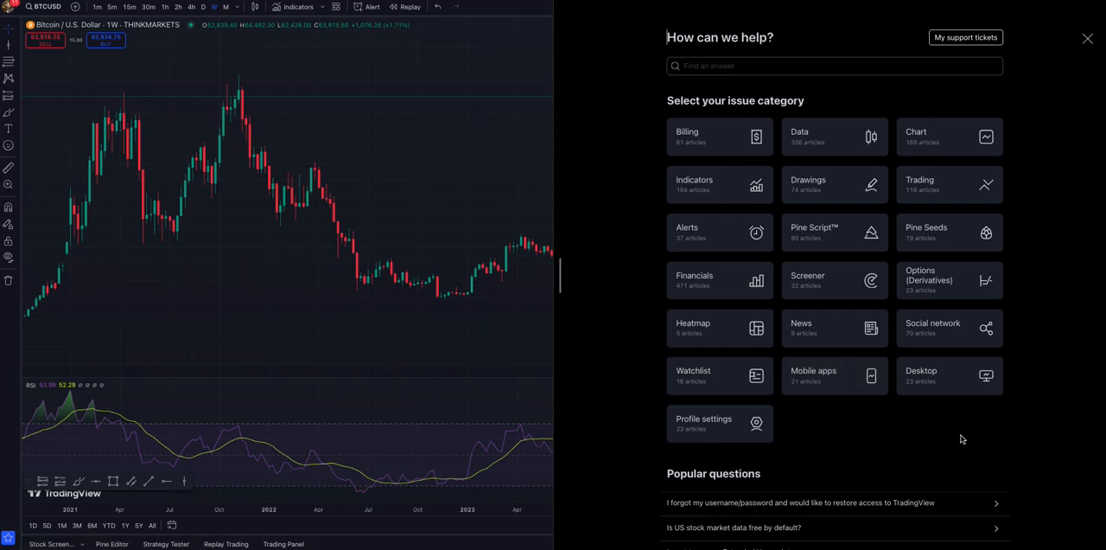
pyautogui.moveTo(769, 340)
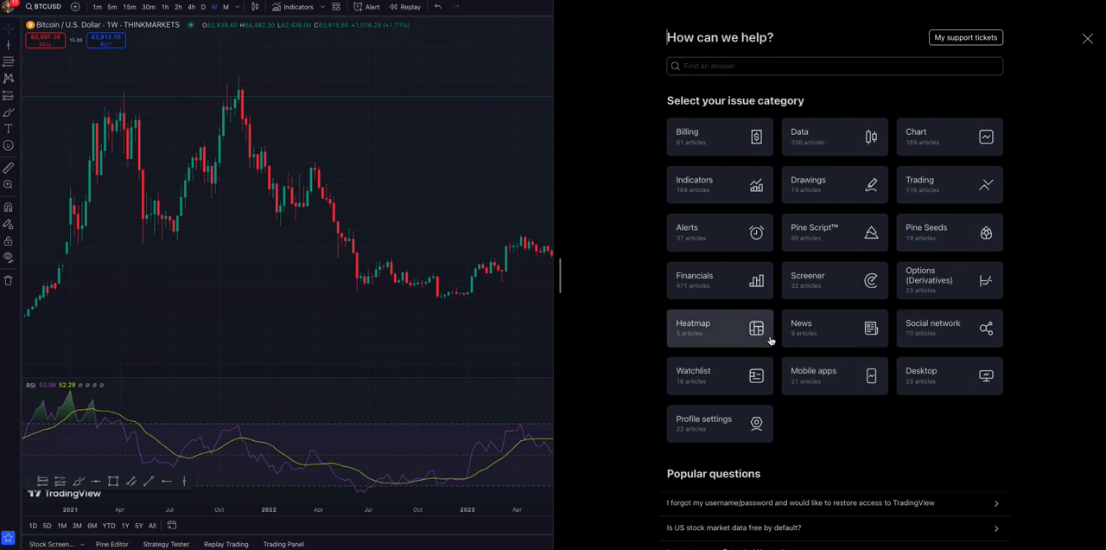
pyautogui.moveTo(807, 279)
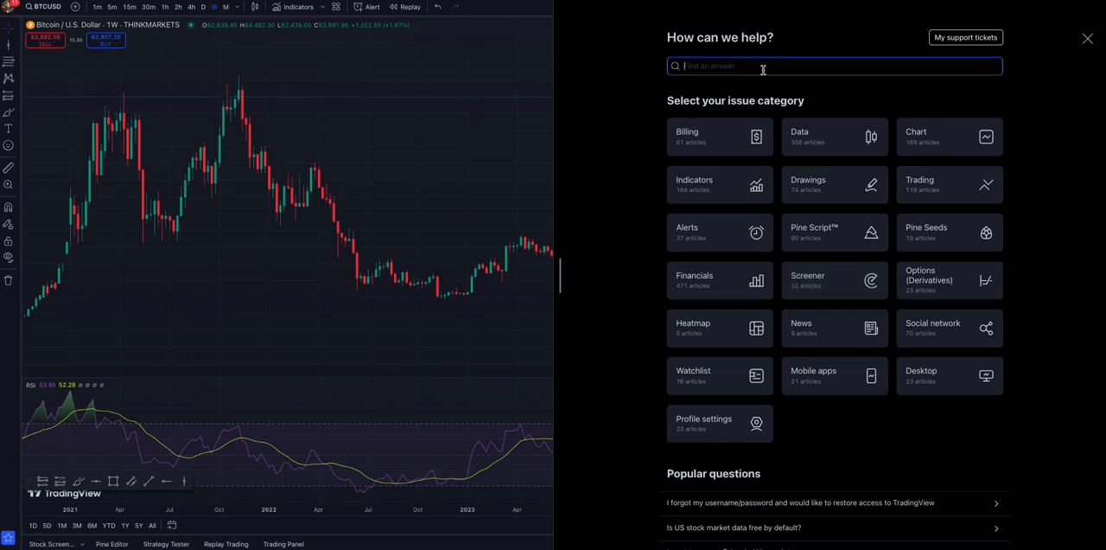
pyautogui.write('rsi')
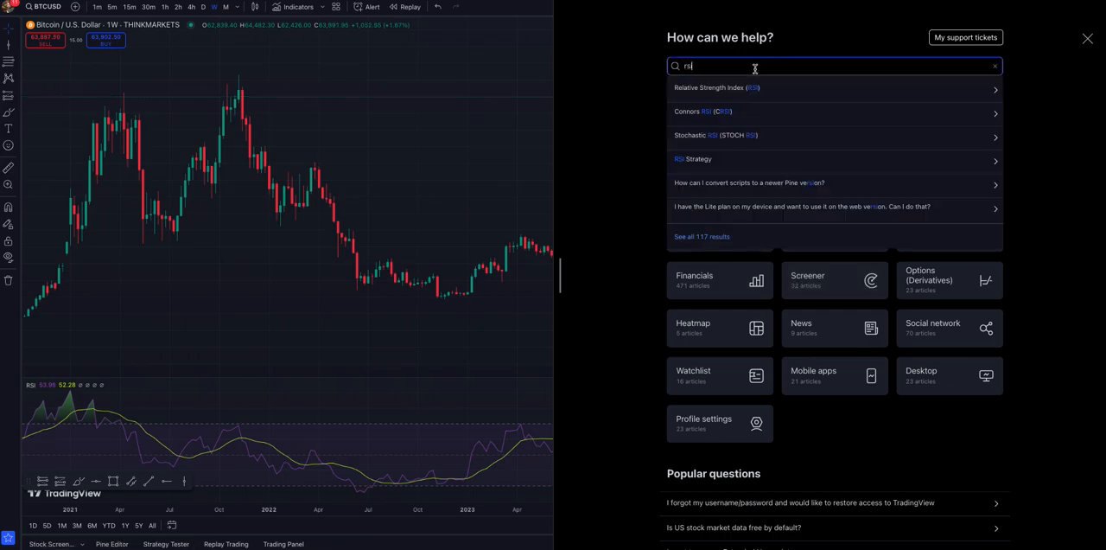
pyautogui.moveTo(778, 91)
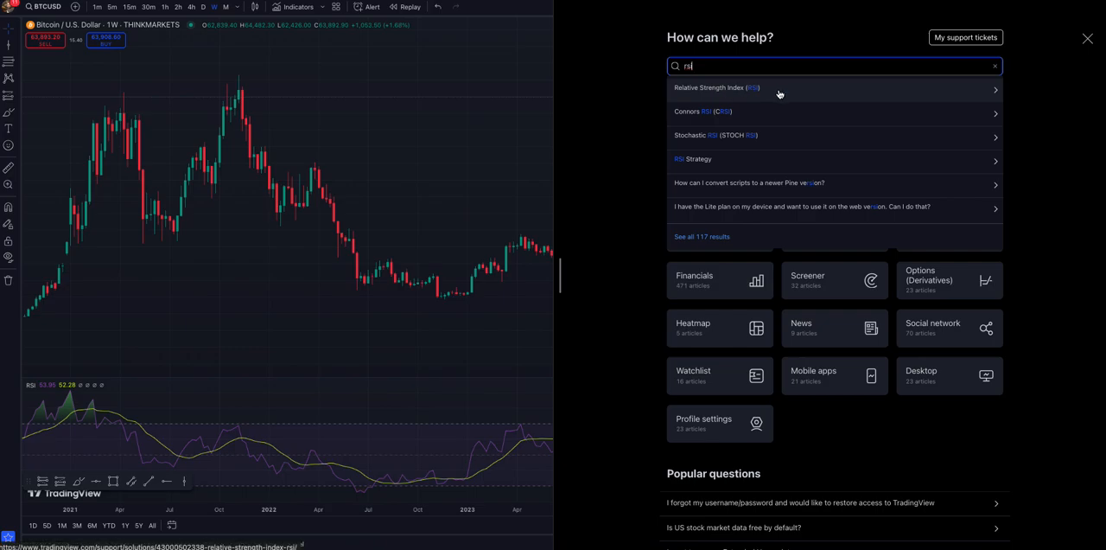
# - Read the Relative Strength Index (RSI) help article, then return to the help categories
pyautogui.click(717, 88)
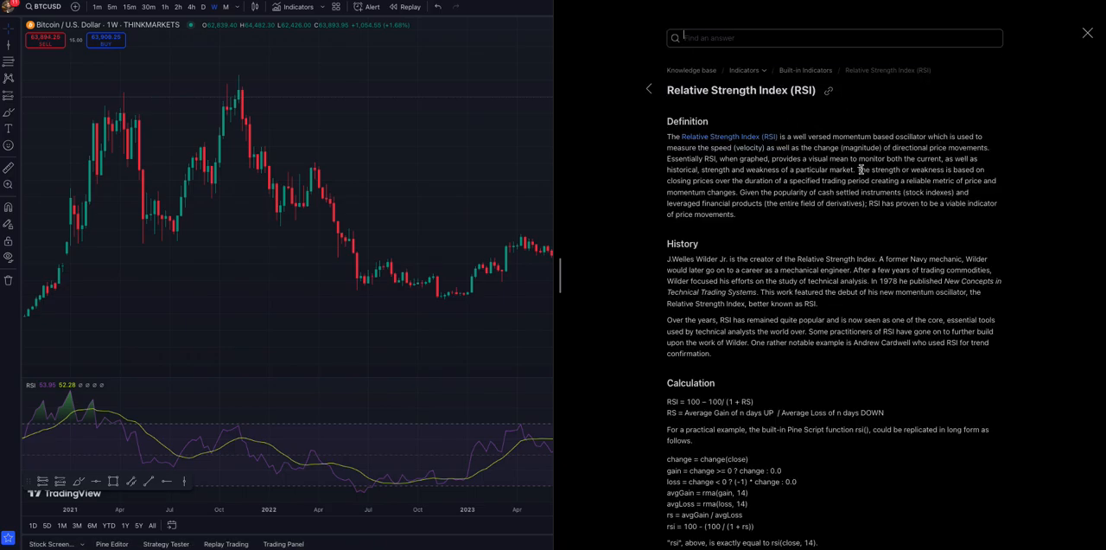
pyautogui.scroll(-3)
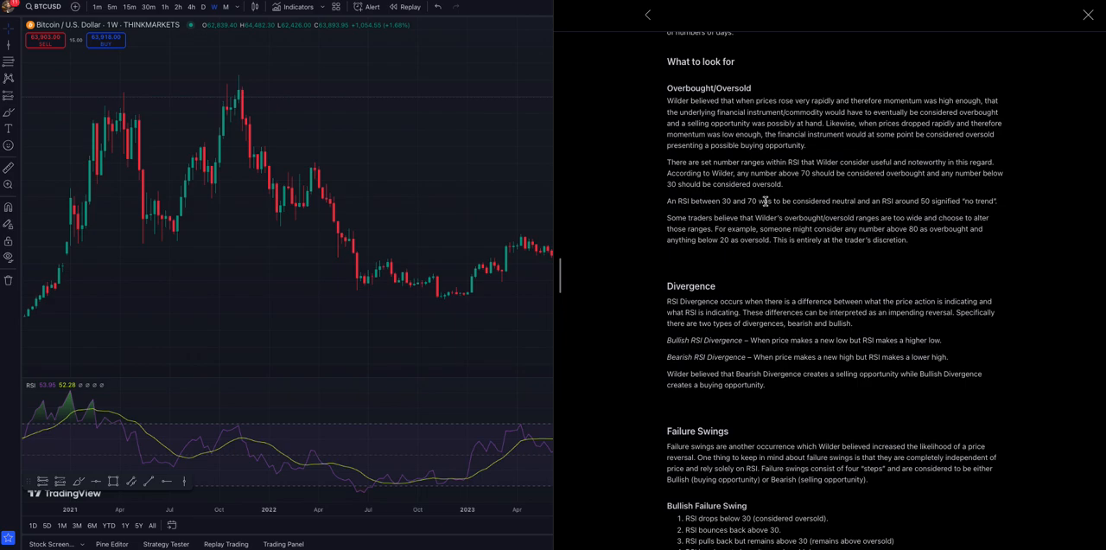
pyautogui.scroll(-3)
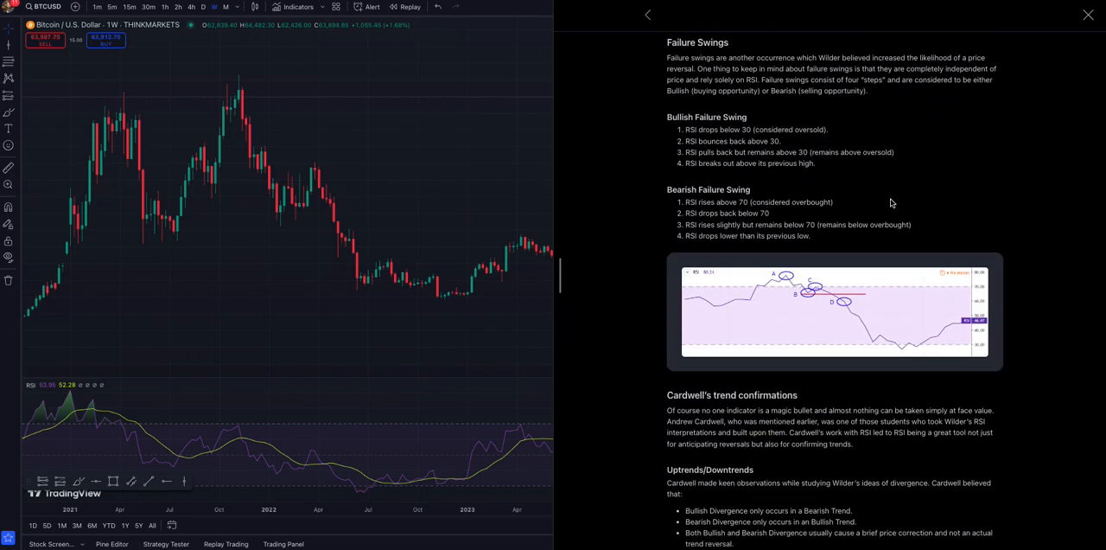
pyautogui.scroll(-3)
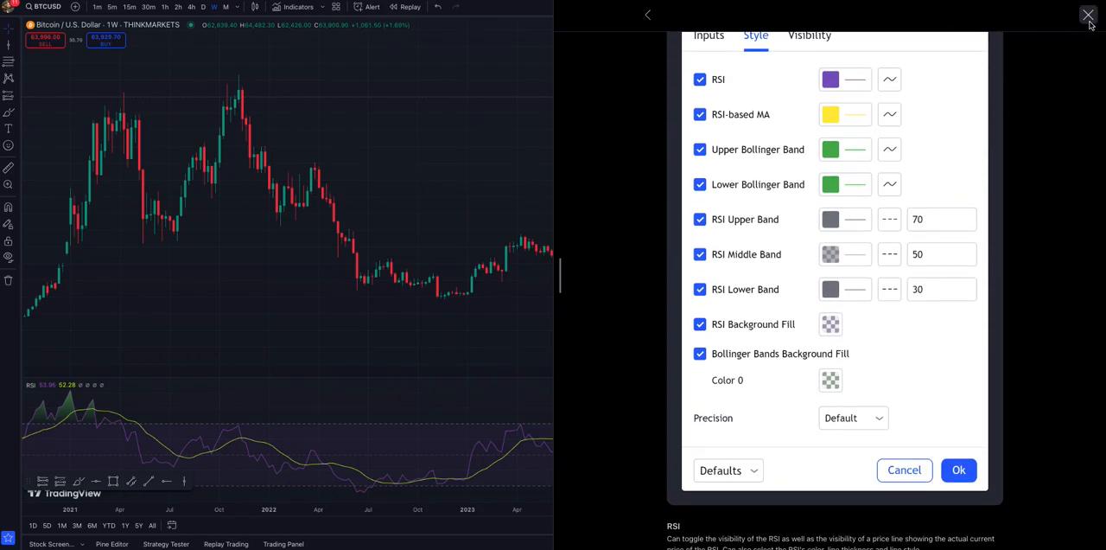
pyautogui.click(1088, 15)
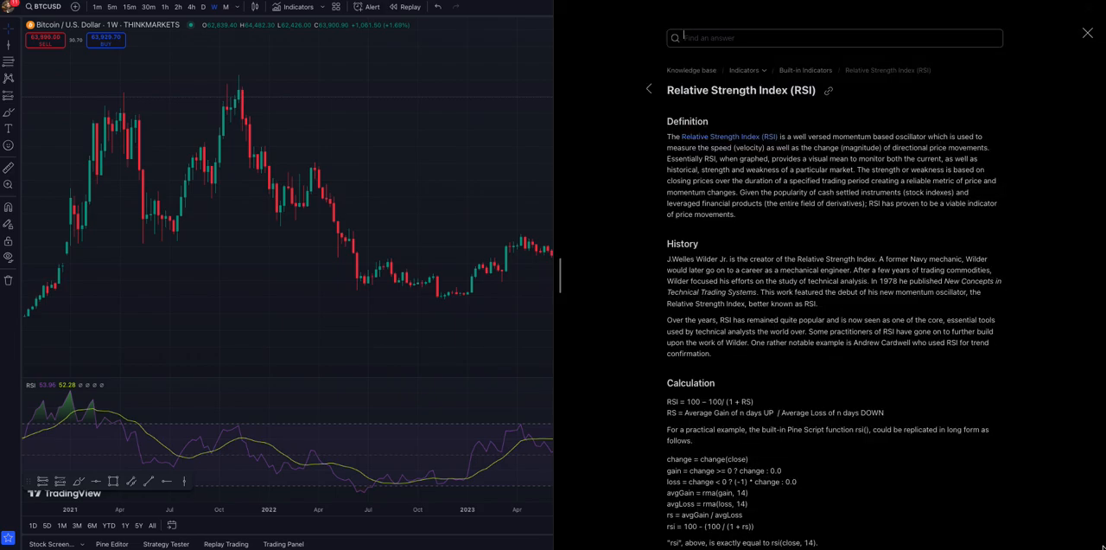
pyautogui.click(649, 88)
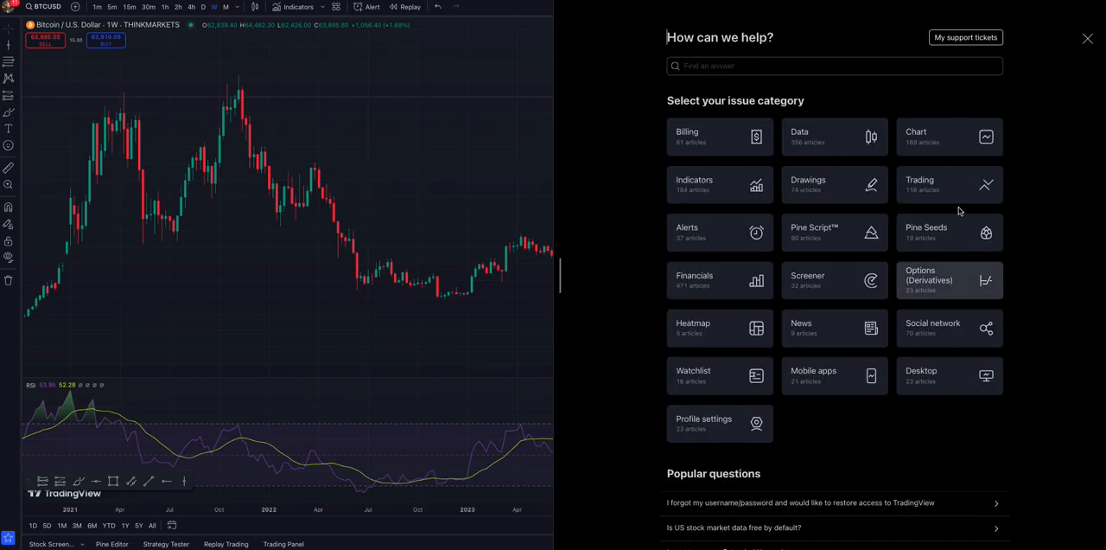
# - Open the 'My support tickets' page from the help panel
pyautogui.click(966, 37)
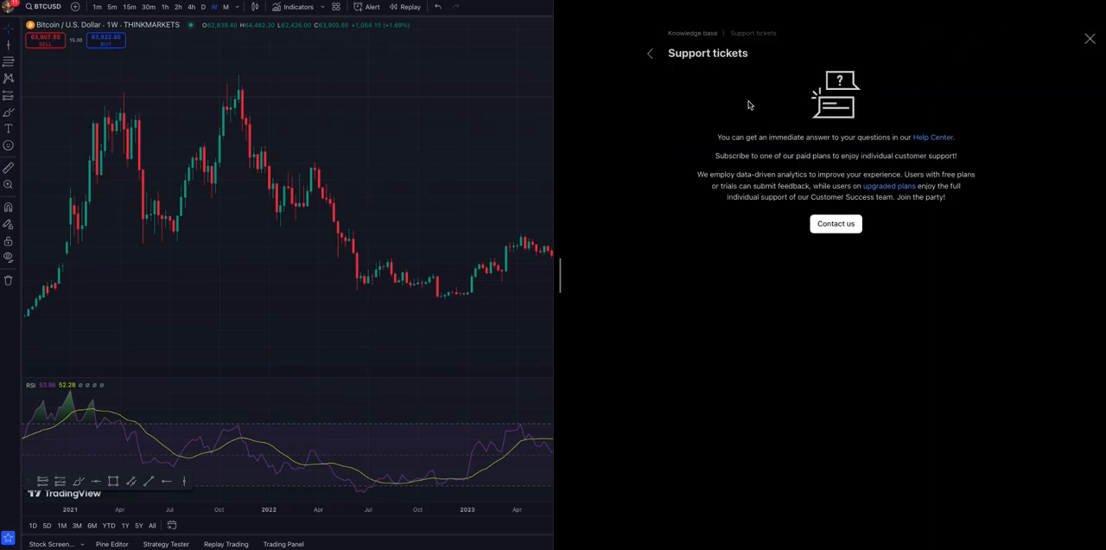
pyautogui.moveTo(745, 176)
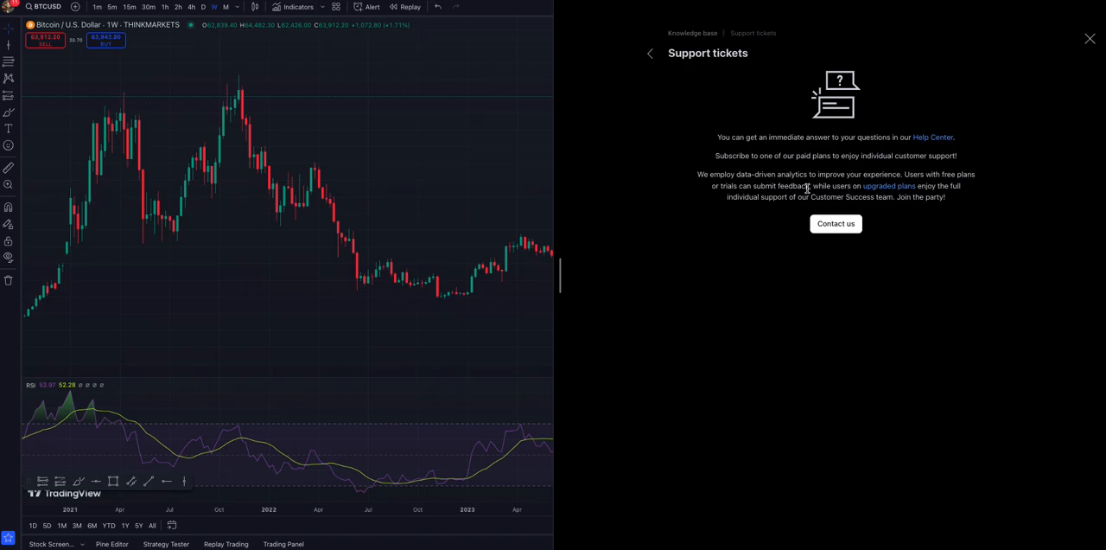
pyautogui.moveTo(752, 251)
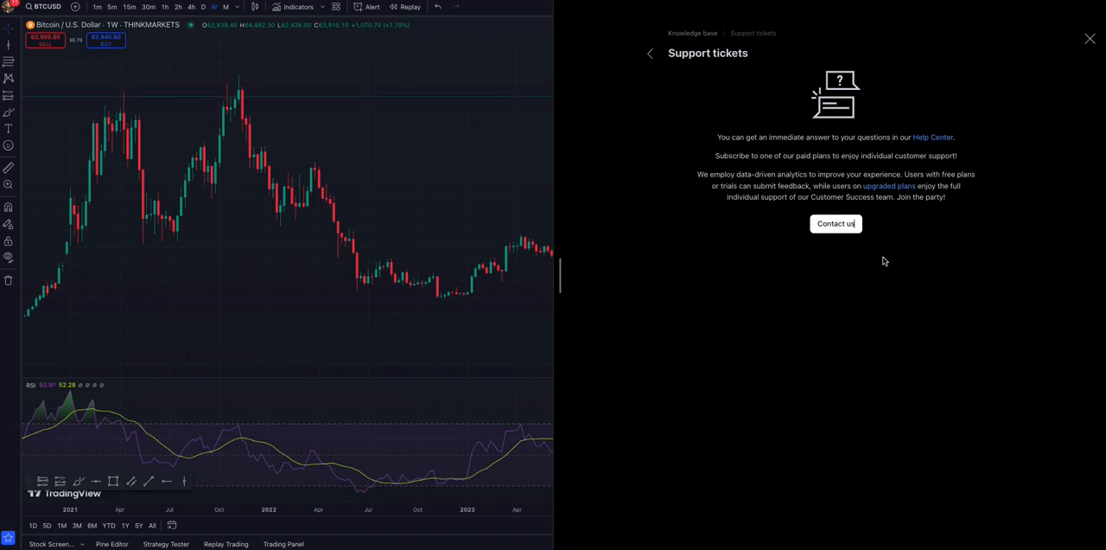
pyautogui.moveTo(889, 286)
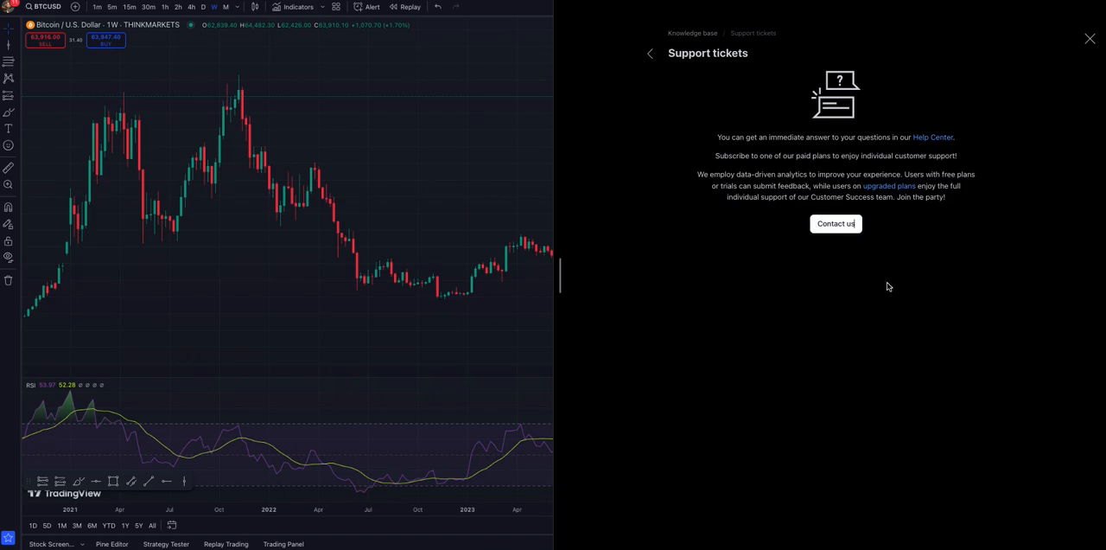
# - Write an Indicators support ticket saying 'hi RSI is not working' and send it
pyautogui.click(835, 223)
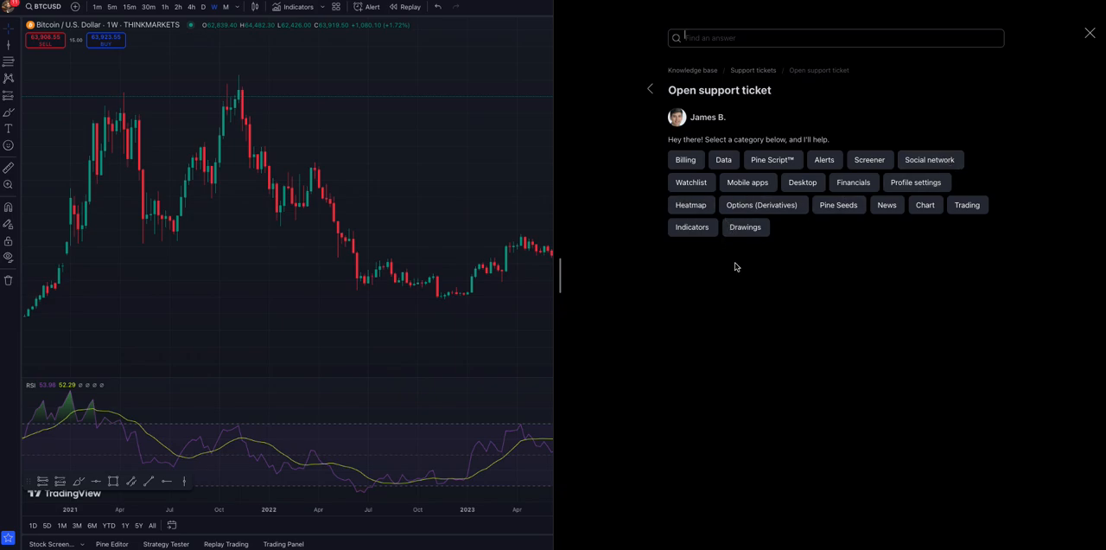
pyautogui.moveTo(691, 227)
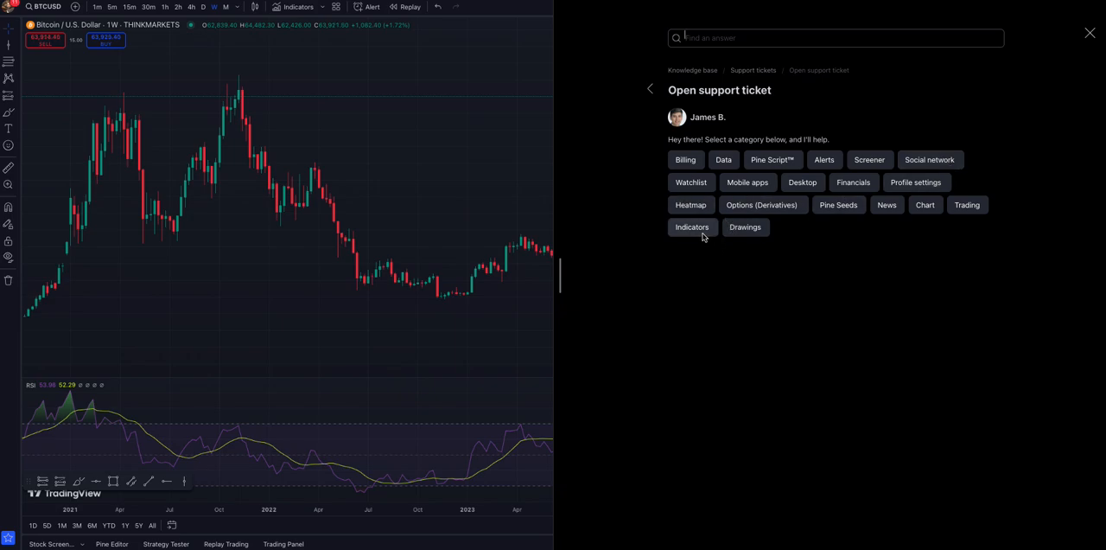
pyautogui.click(691, 227)
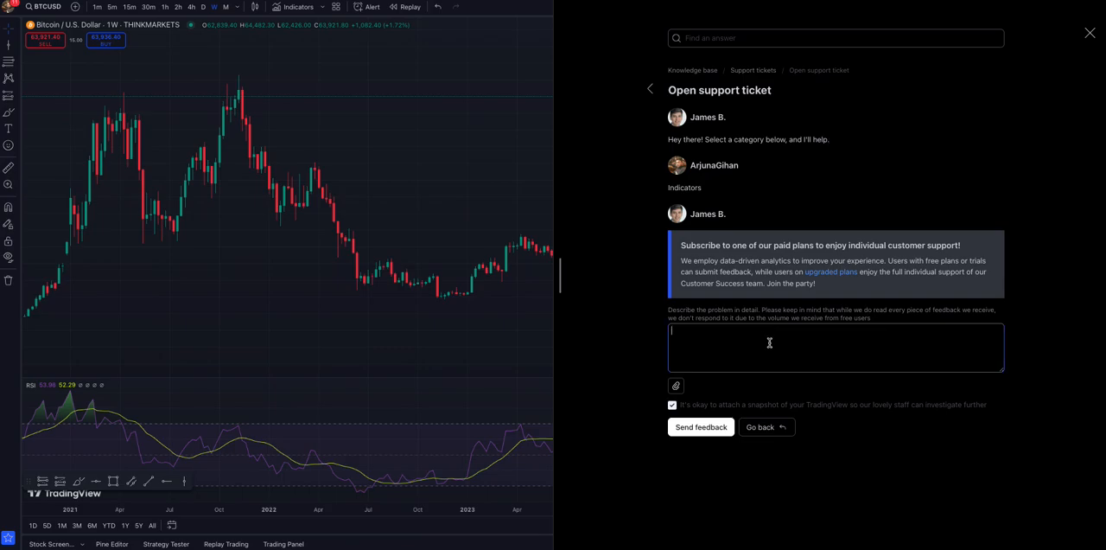
pyautogui.write('hi')
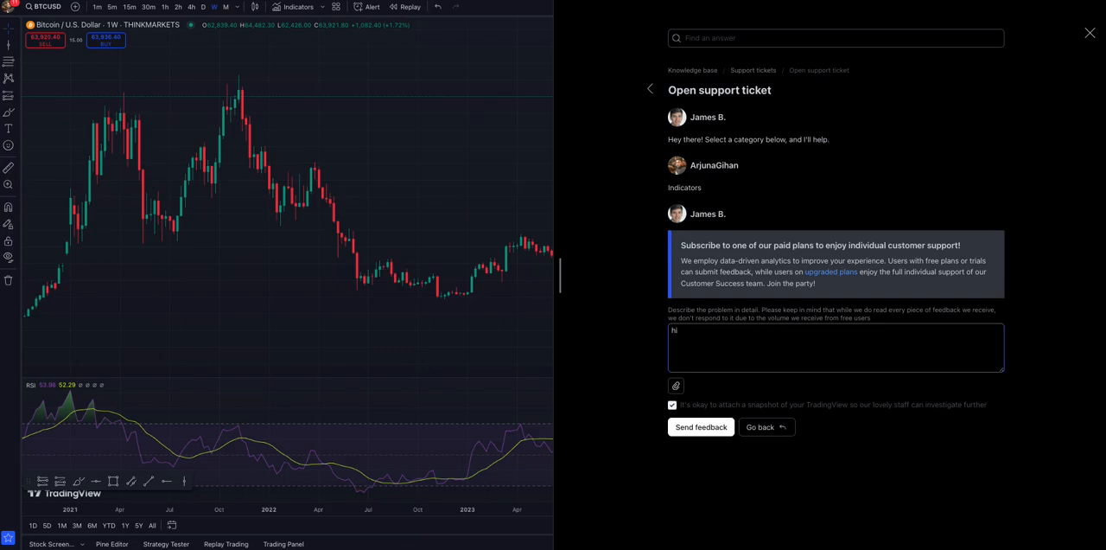
pyautogui.write('RSI is not working')
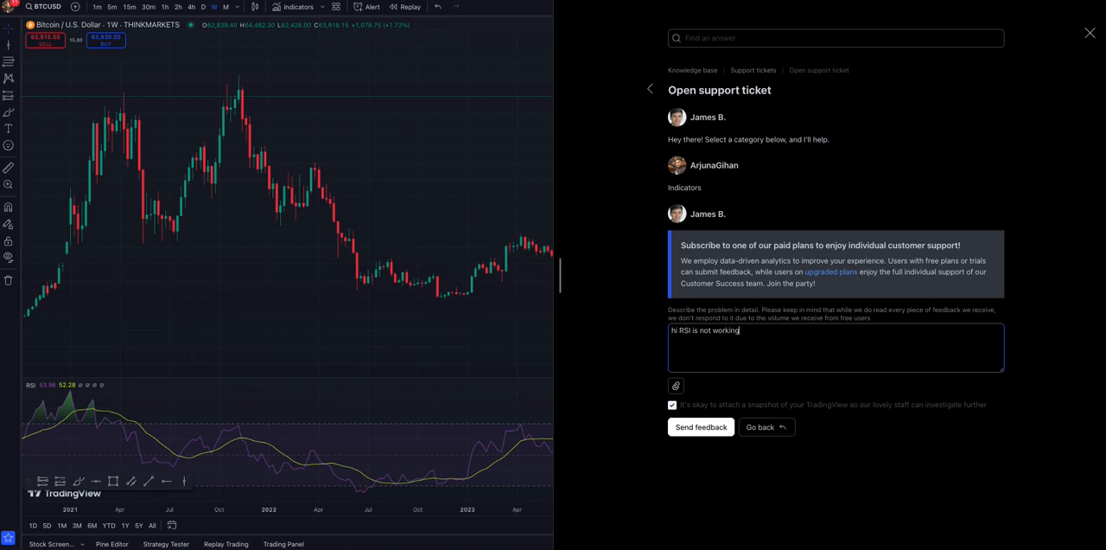
pyautogui.click(701, 427)
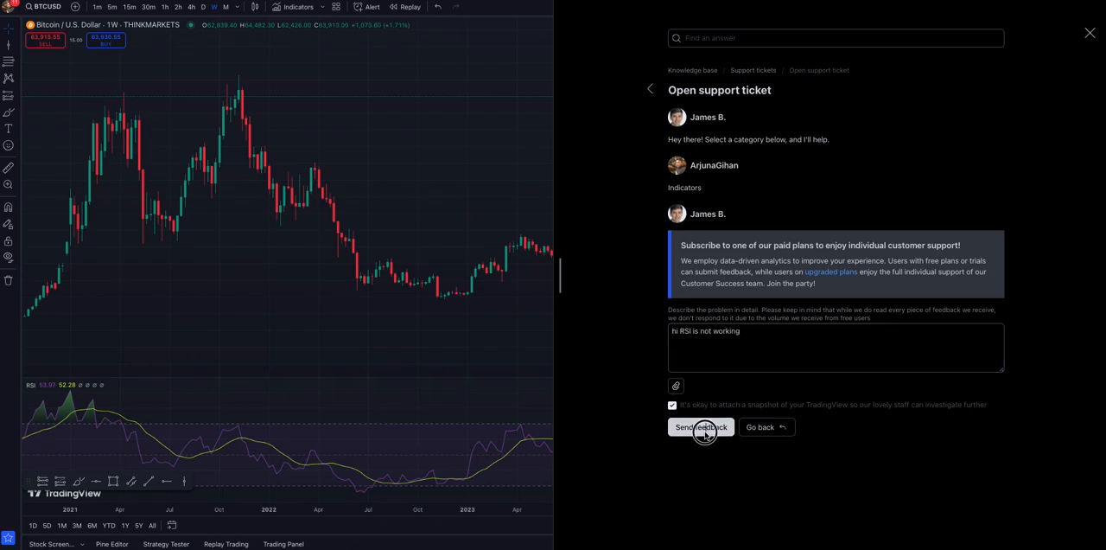
# - Resubmit the RSI feedback until the thank-you confirmation appears
pyautogui.click(700, 427)
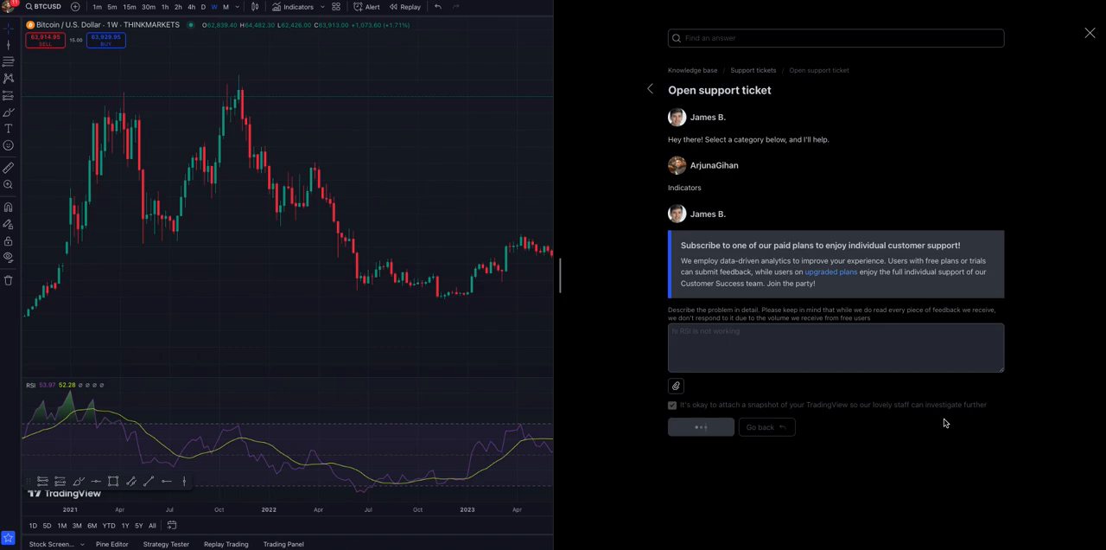
pyautogui.moveTo(764, 283)
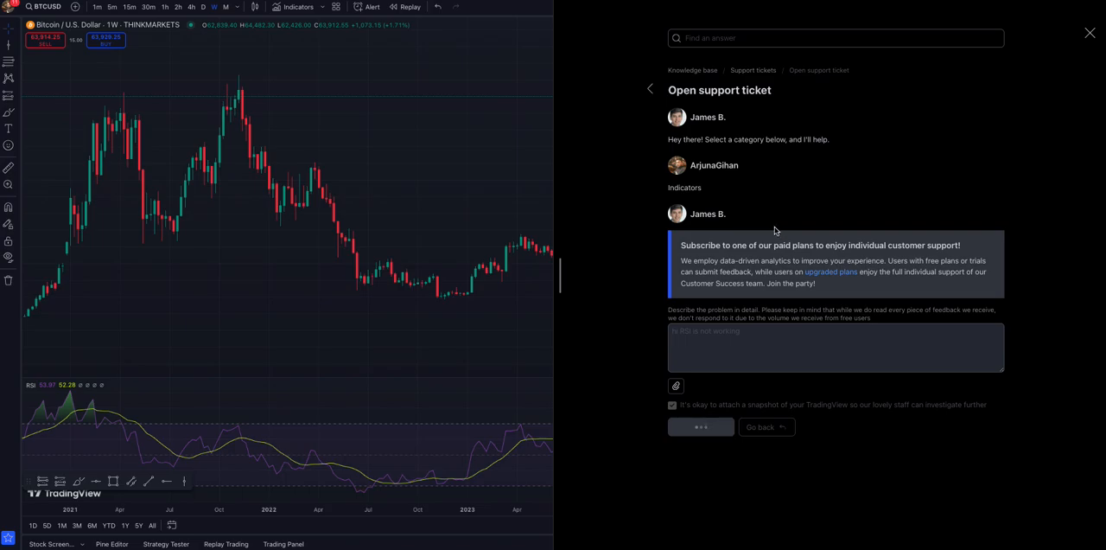
pyautogui.moveTo(843, 257)
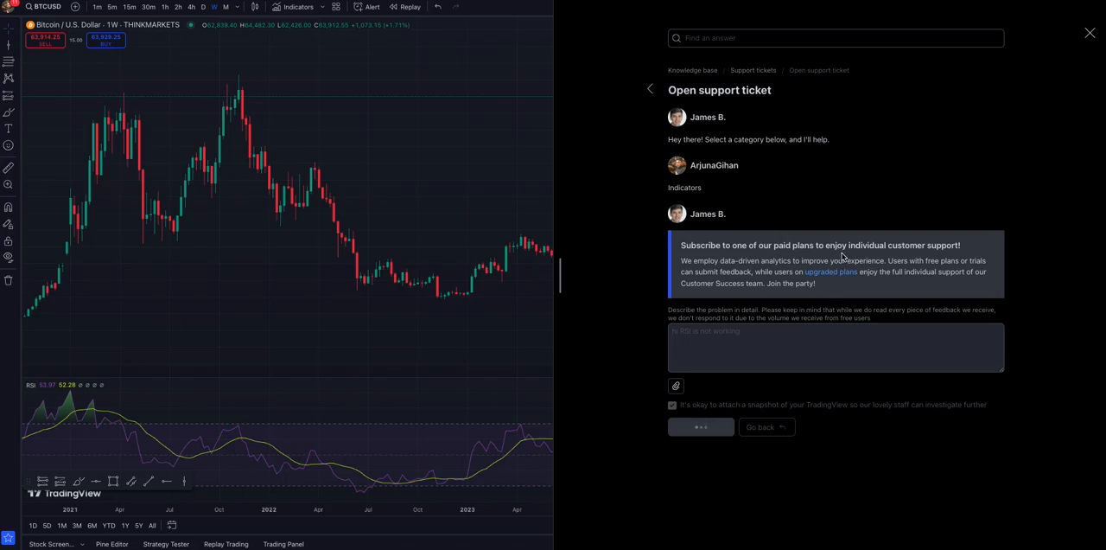
pyautogui.moveTo(830, 172)
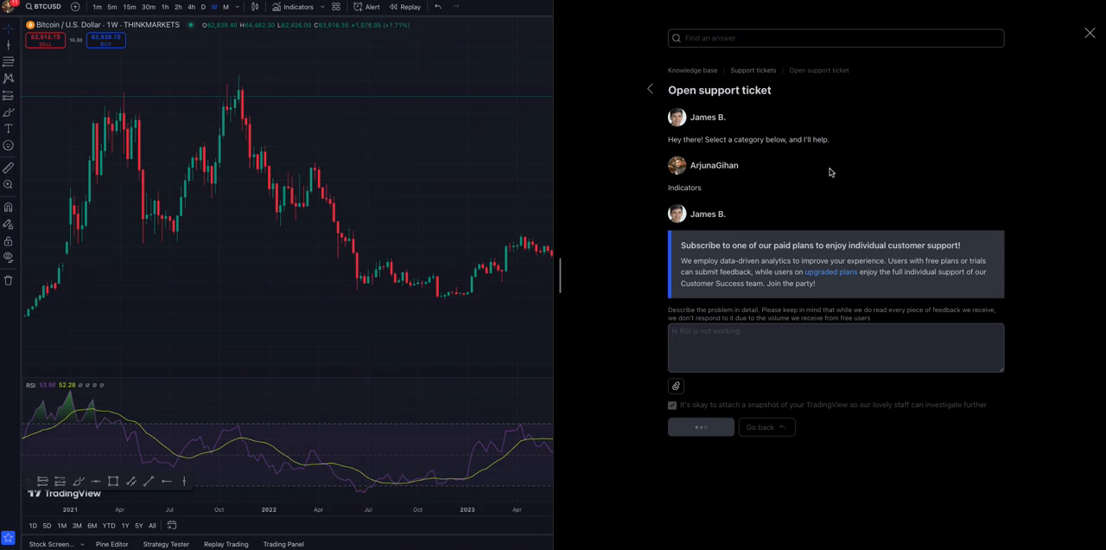
pyautogui.moveTo(405, 111)
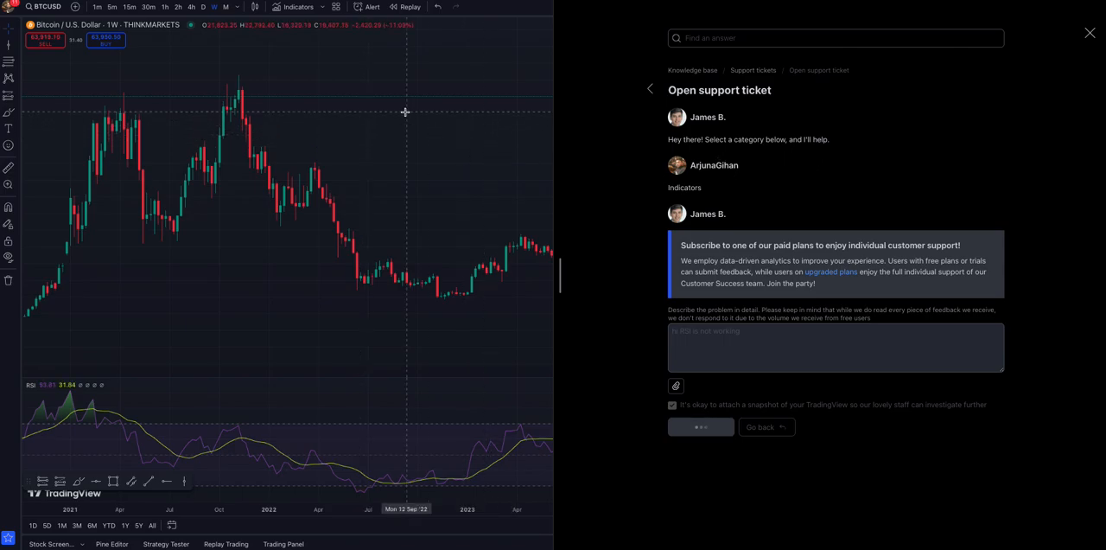
pyautogui.moveTo(819, 181)
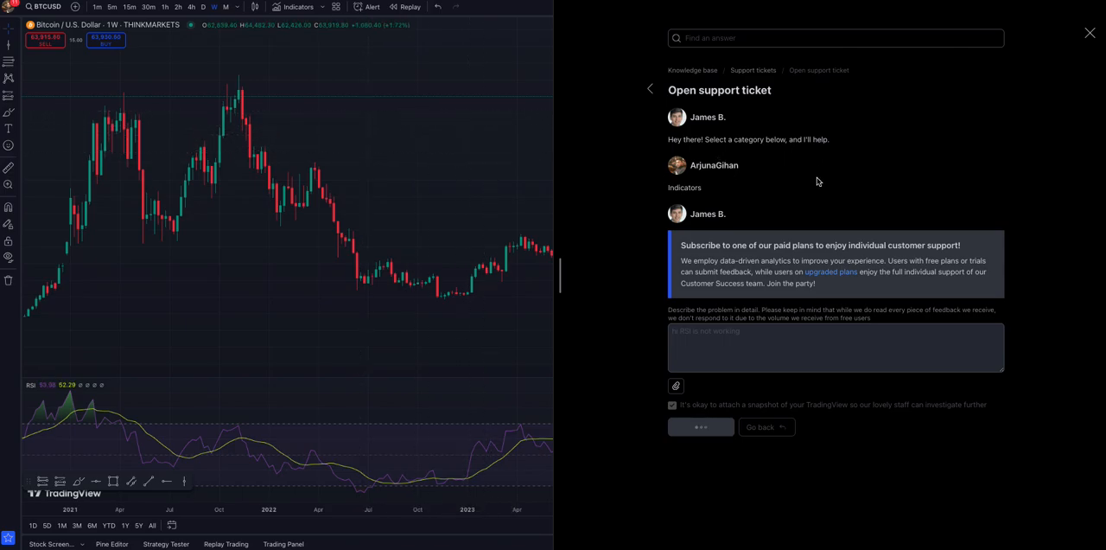
pyautogui.click(701, 426)
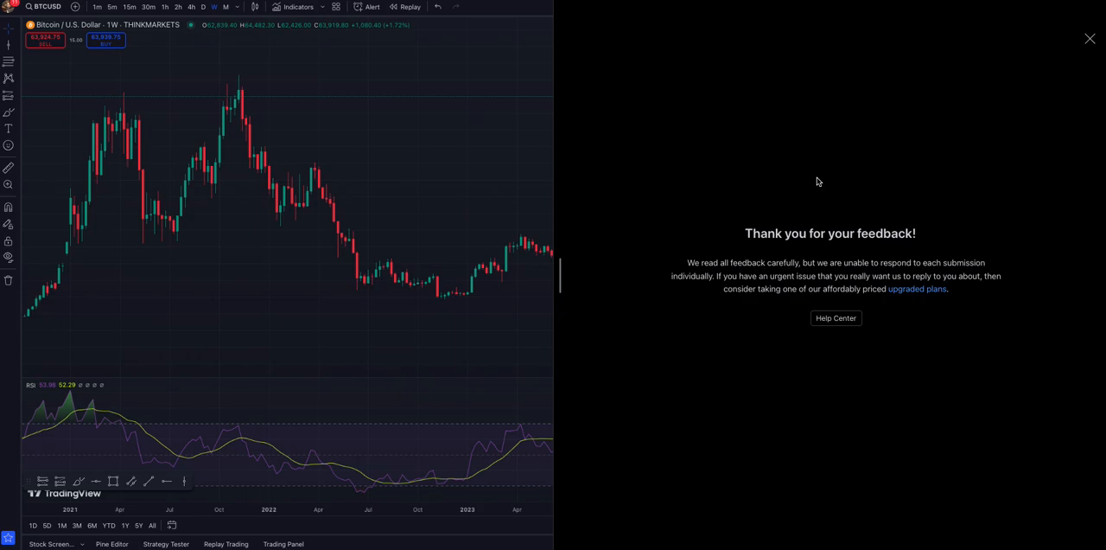